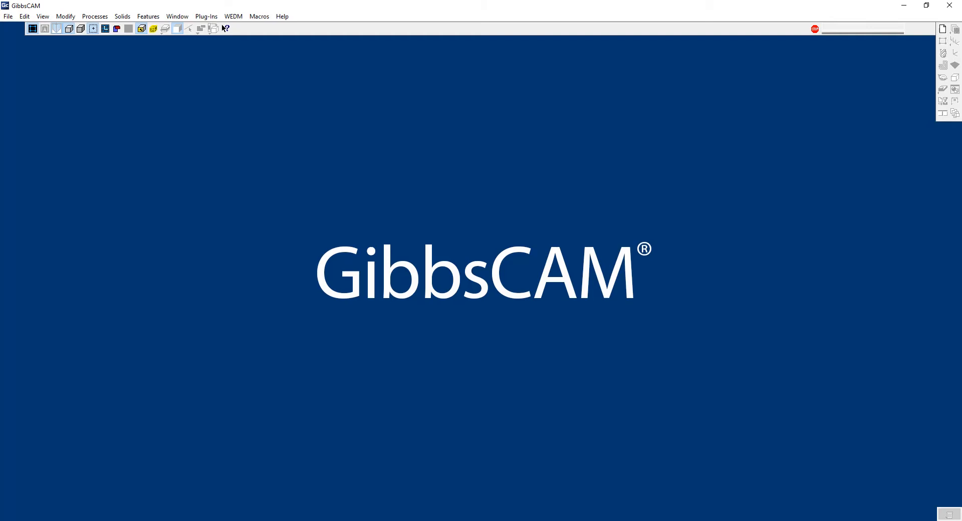
mouse_move(792, 297)
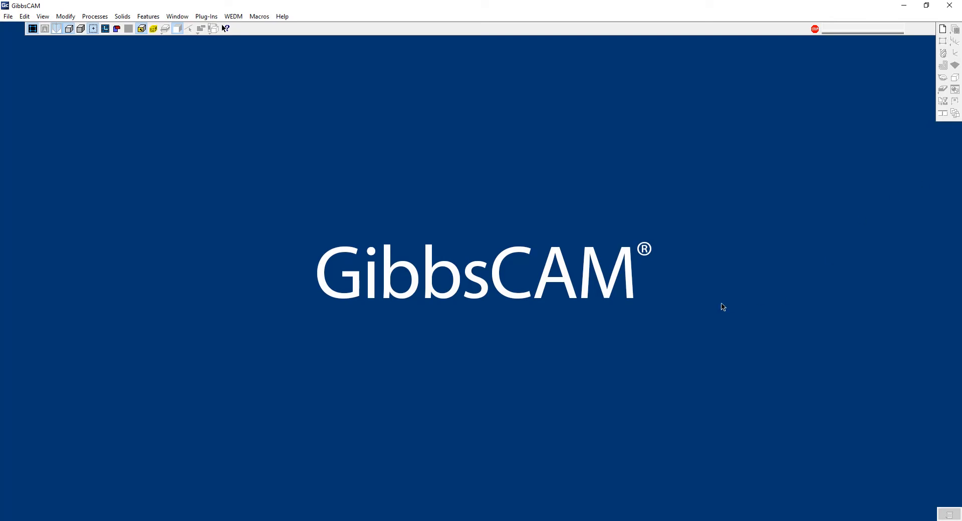
mouse_move(692, 288)
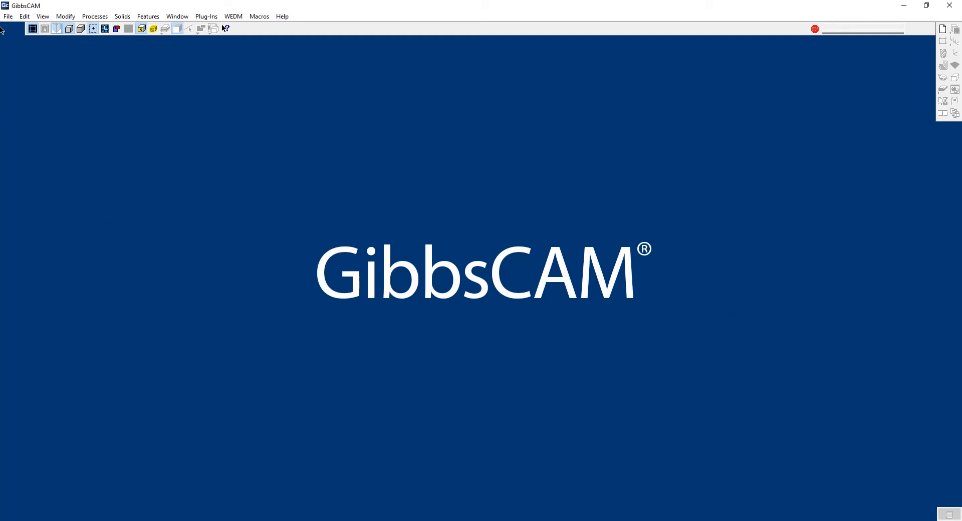
Step: Begin opening the existing part file custom CAT 40.vnc from the File commands
click(8, 16)
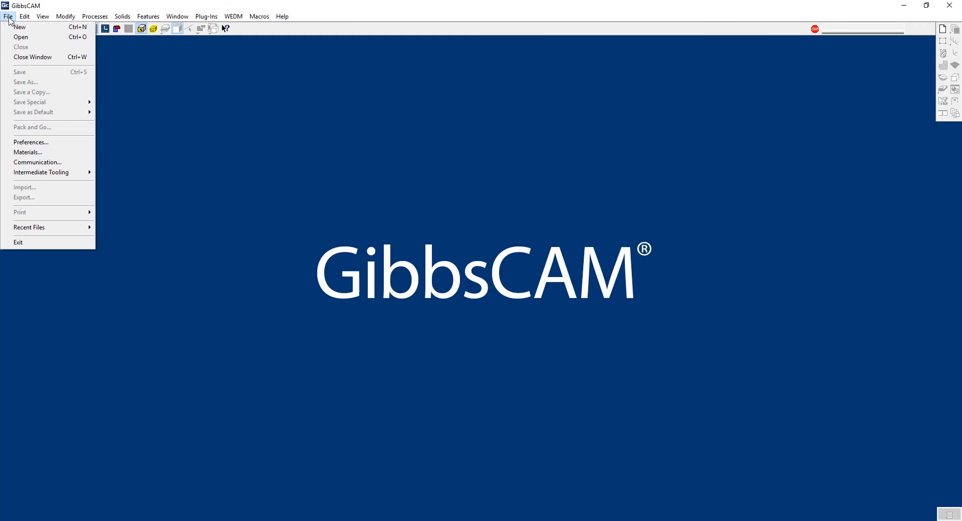
mouse_move(24, 37)
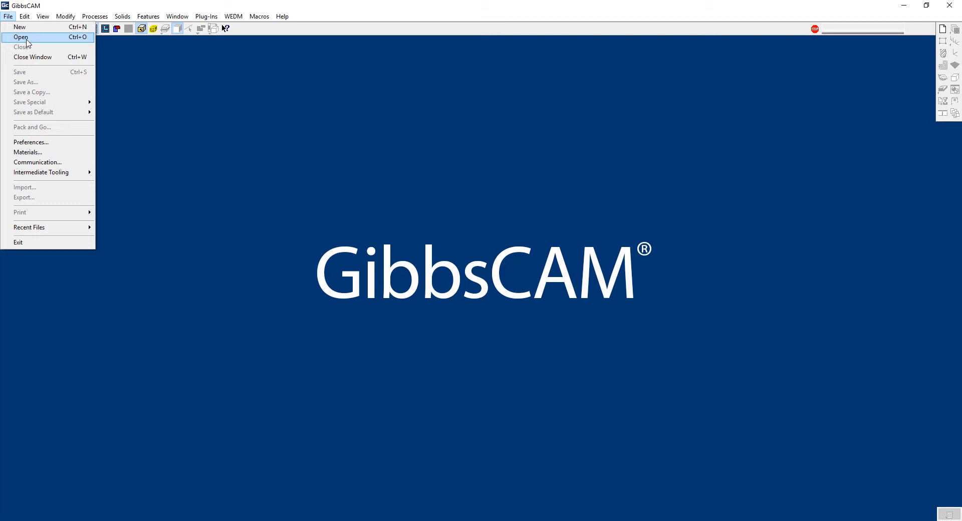
click(21, 37)
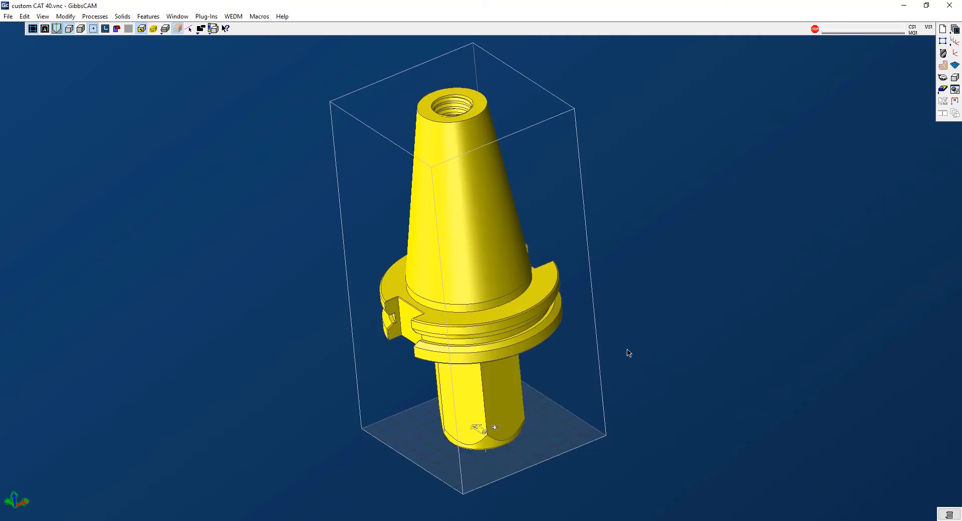
mouse_move(499, 394)
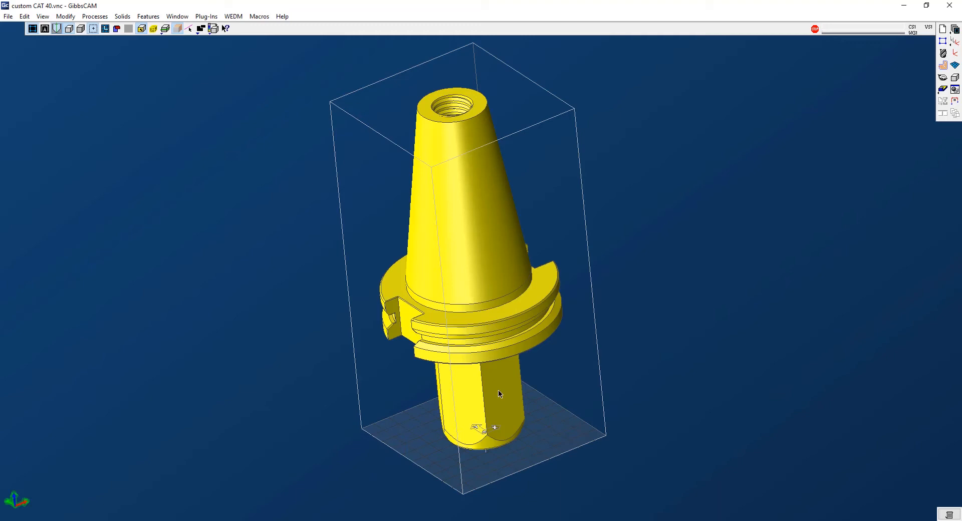
drag(499, 393, 439, 179)
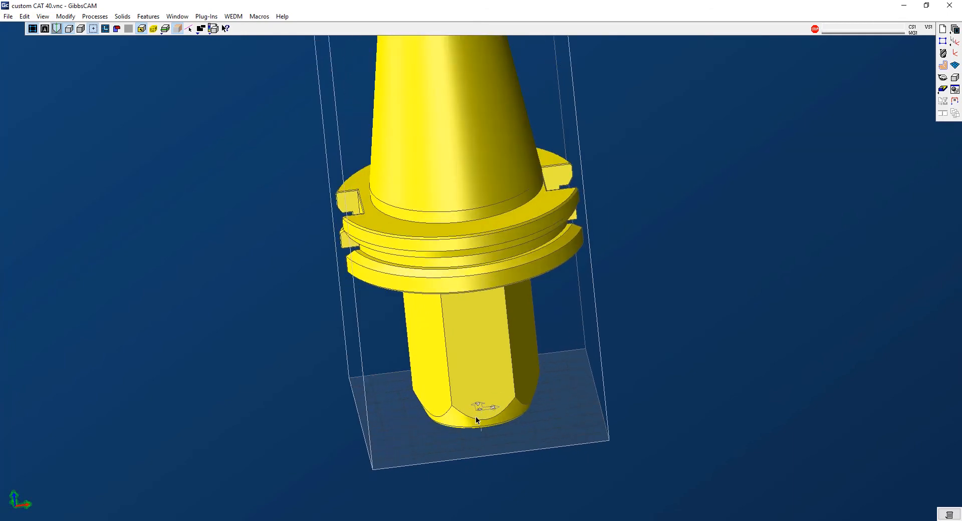
mouse_move(487, 378)
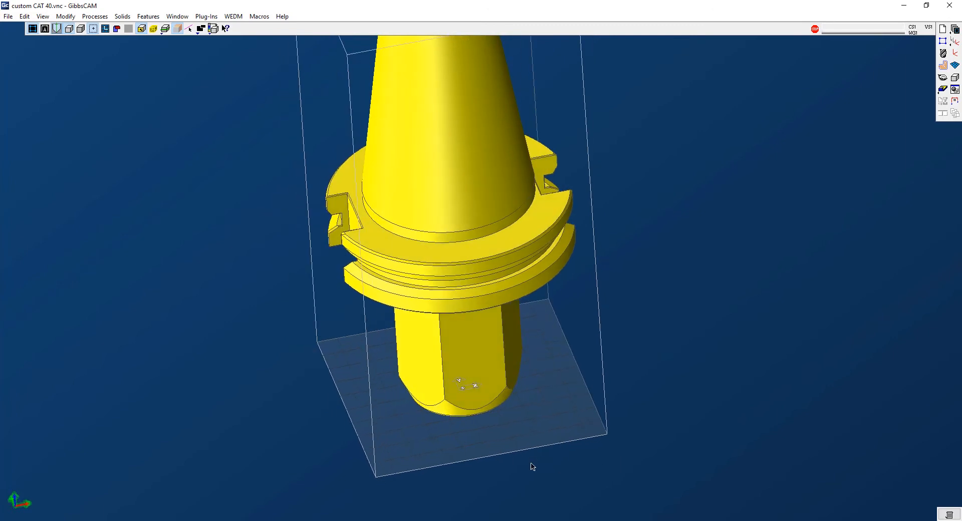
mouse_move(760, 222)
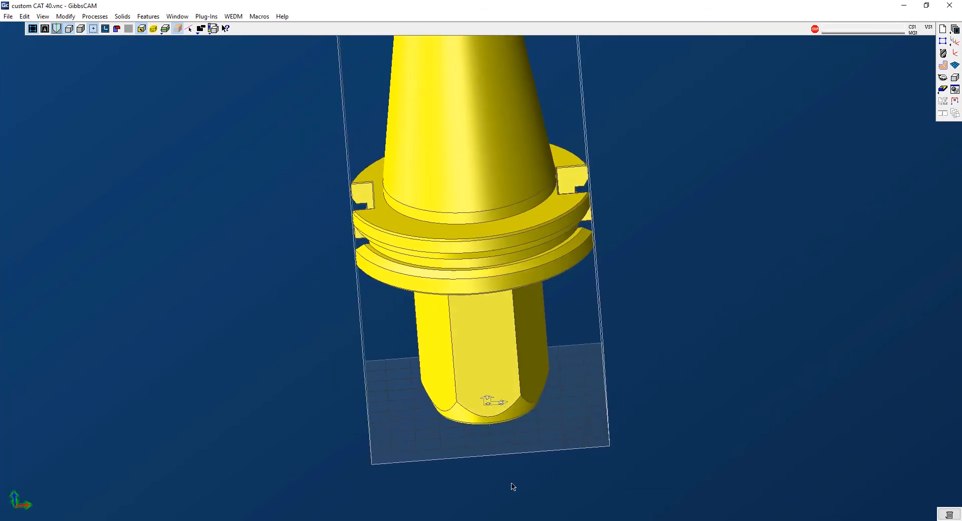
drag(513, 486, 487, 477)
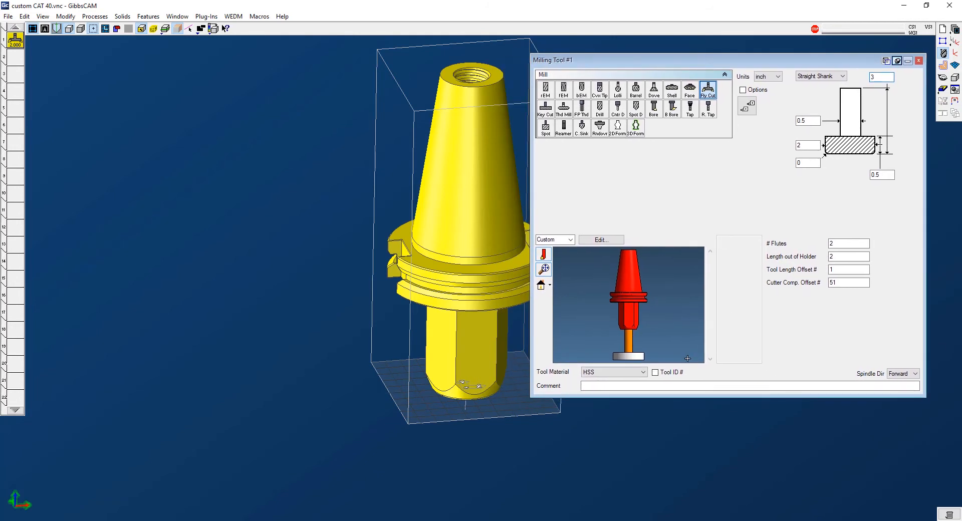
Step: Switch milling tool #1's holder from None to Custom to define a custom holder
click(553, 239)
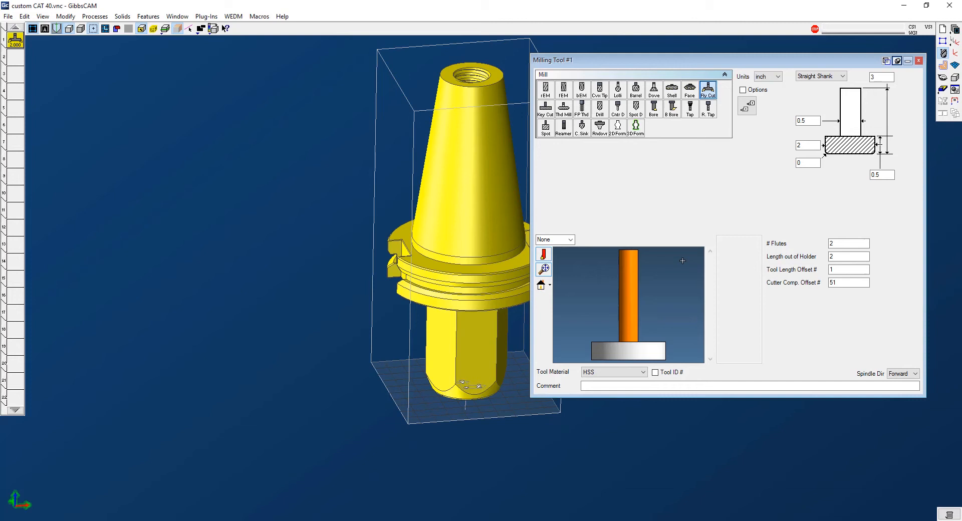
click(570, 239)
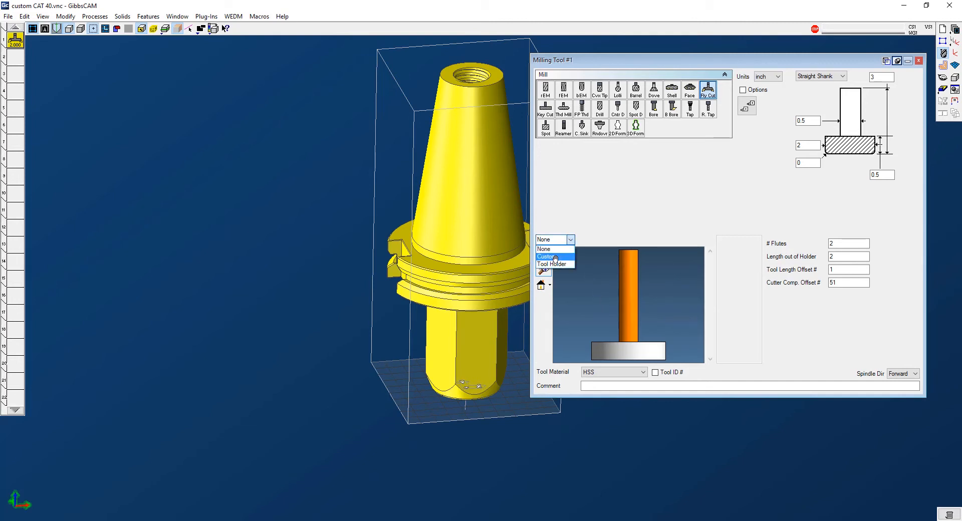
click(550, 256)
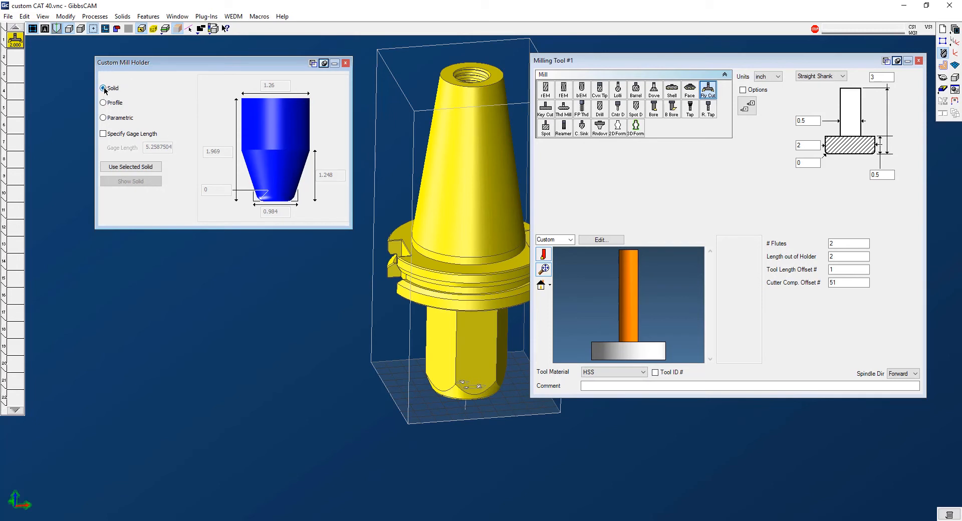
mouse_move(104, 106)
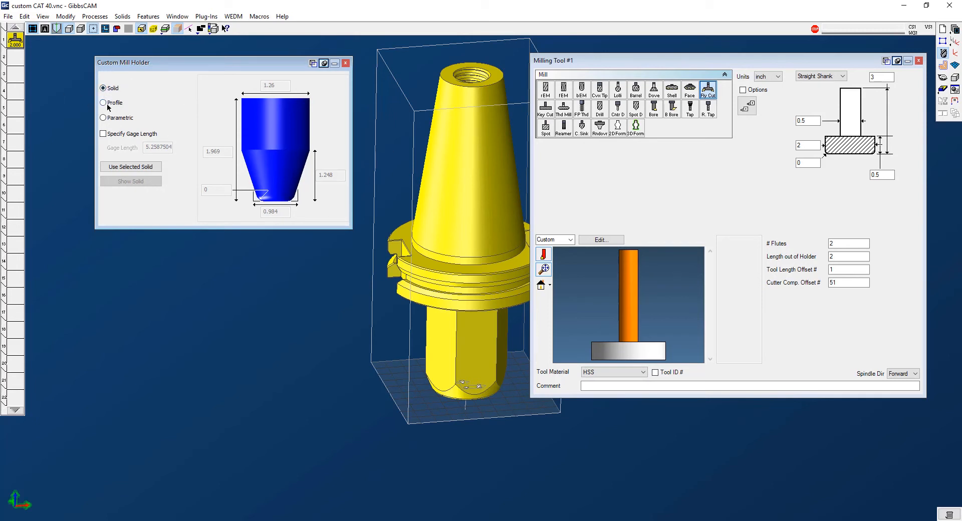
Step: Define the custom mill holder from the selected yellow CAT40 solid and accept the tool
click(102, 102)
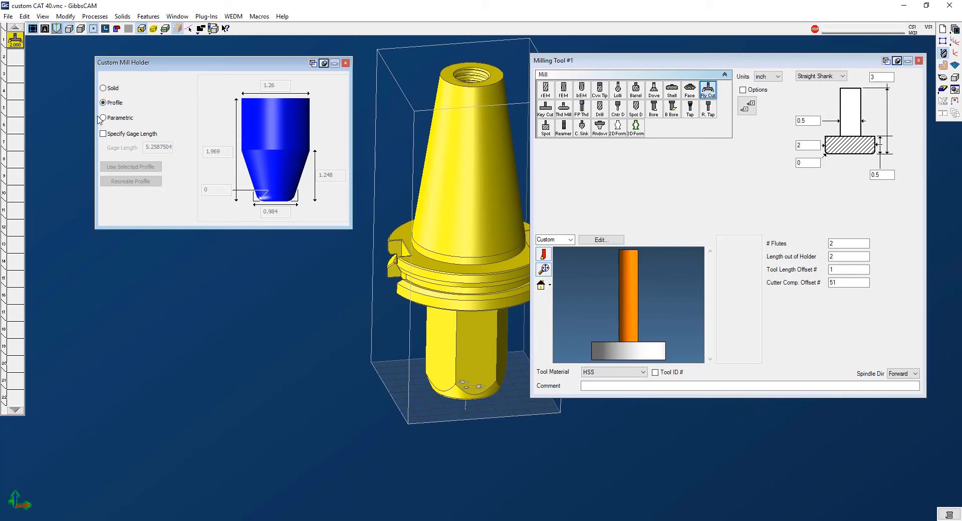
click(102, 117)
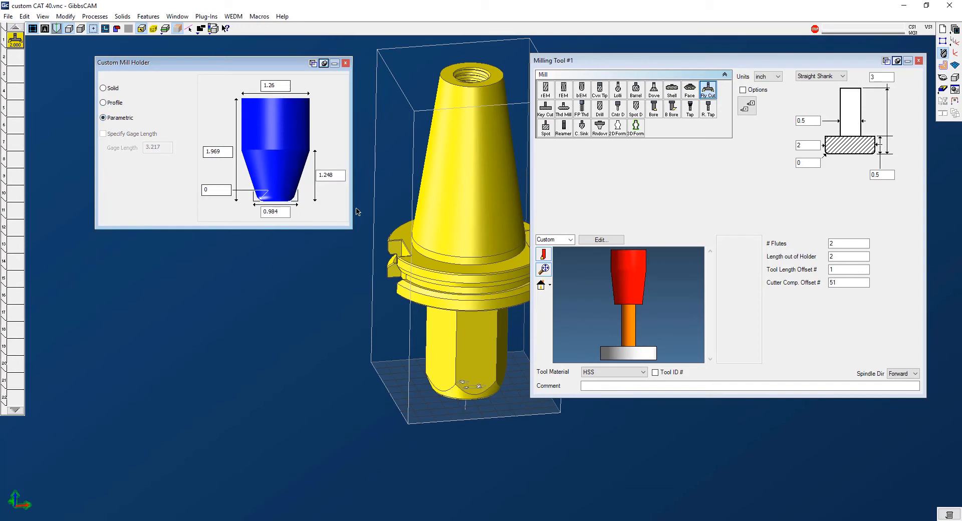
mouse_move(241, 129)
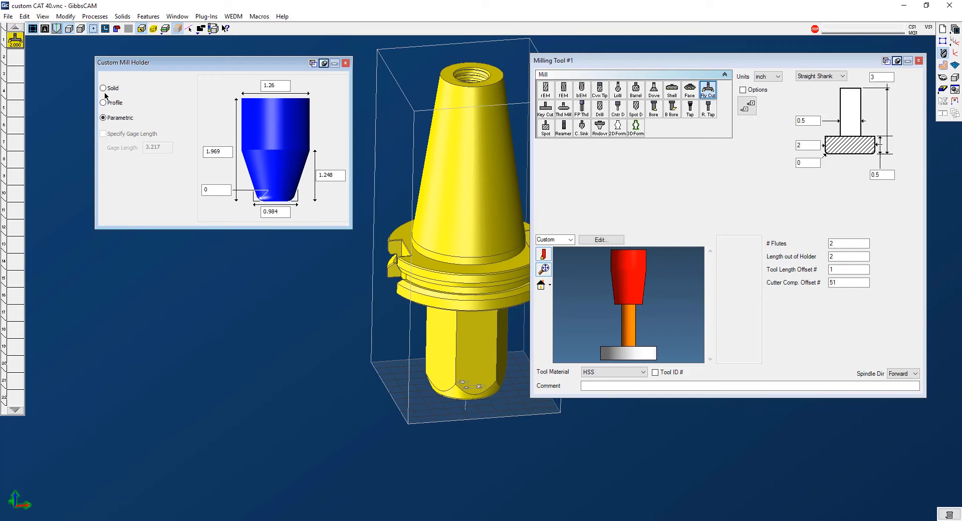
click(103, 88)
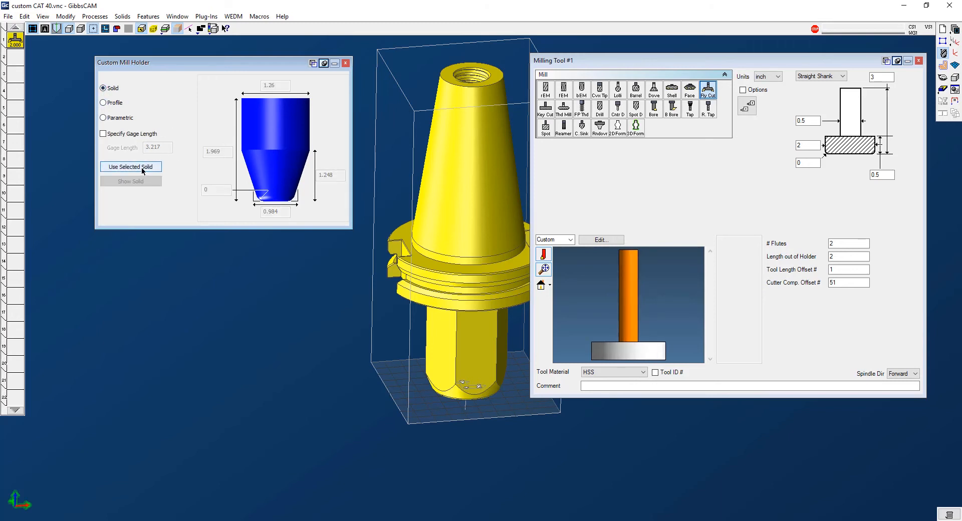
click(130, 167)
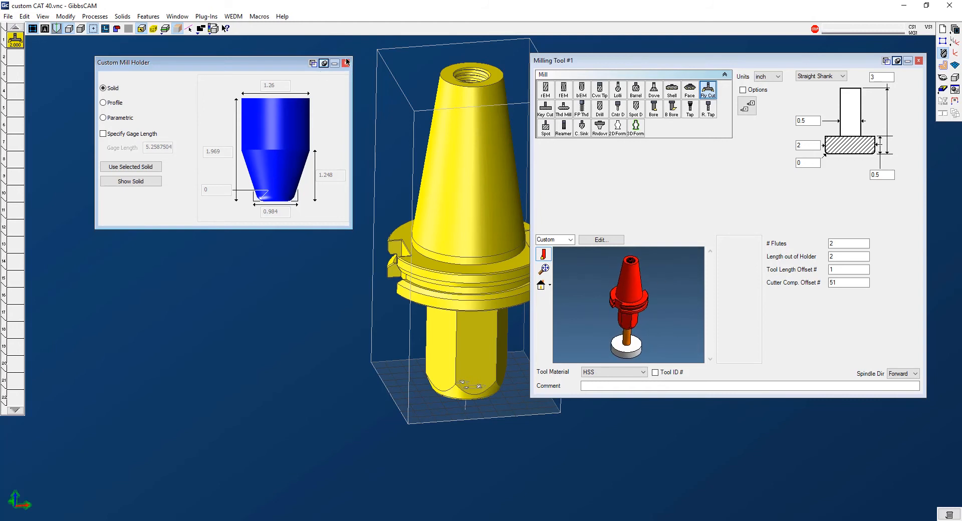
click(8, 16)
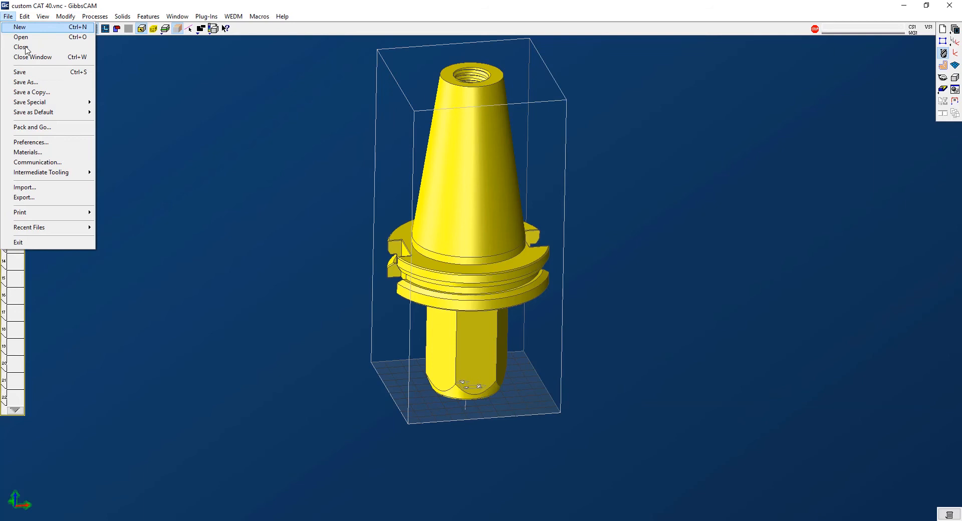
Step: Save the part again as custom CAT 40.vnc, then bring up the tool list options
click(26, 81)
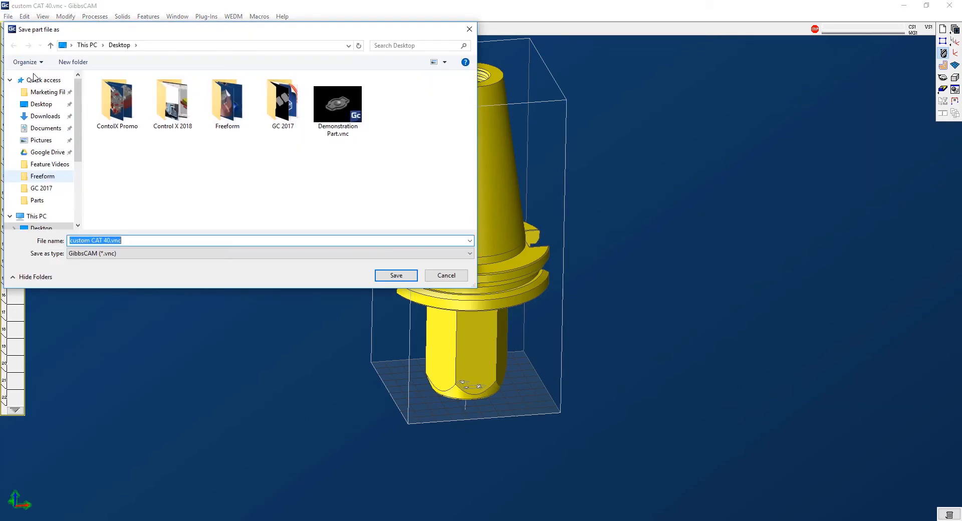
click(394, 274)
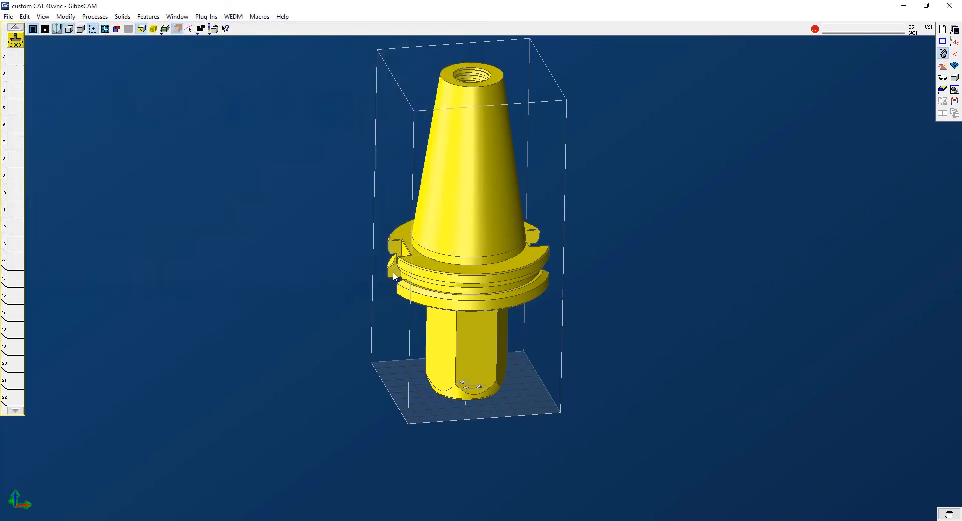
click(15, 39)
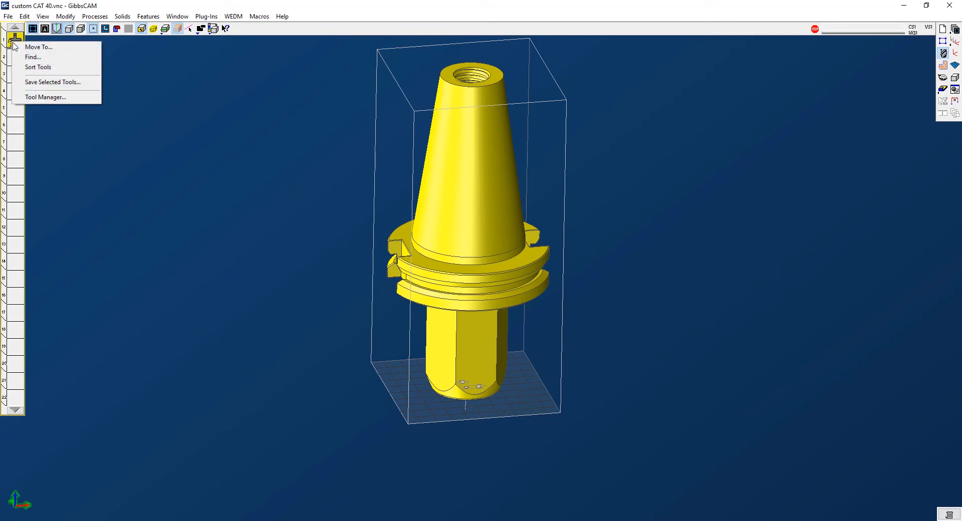
mouse_move(52, 82)
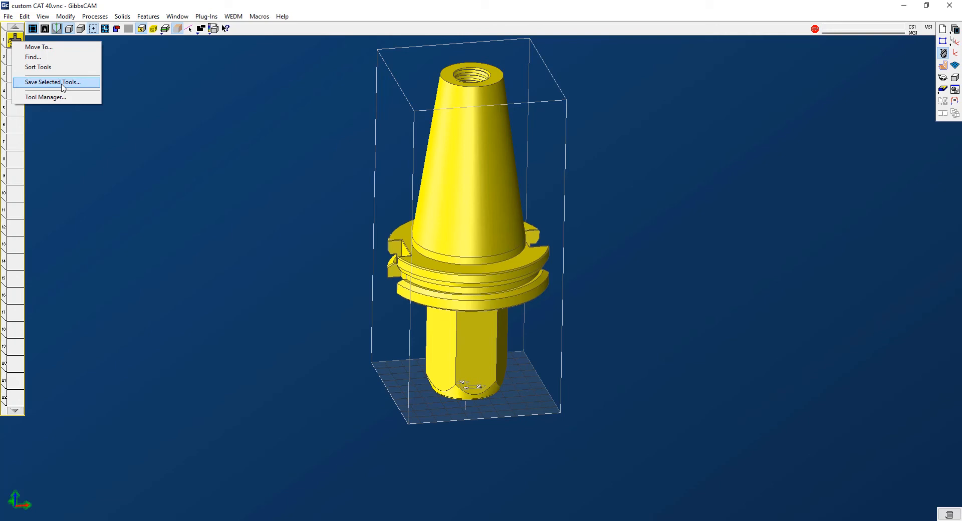
Step: Start saving the selected fly cutter as custom holder fly cutter.tlst
click(51, 81)
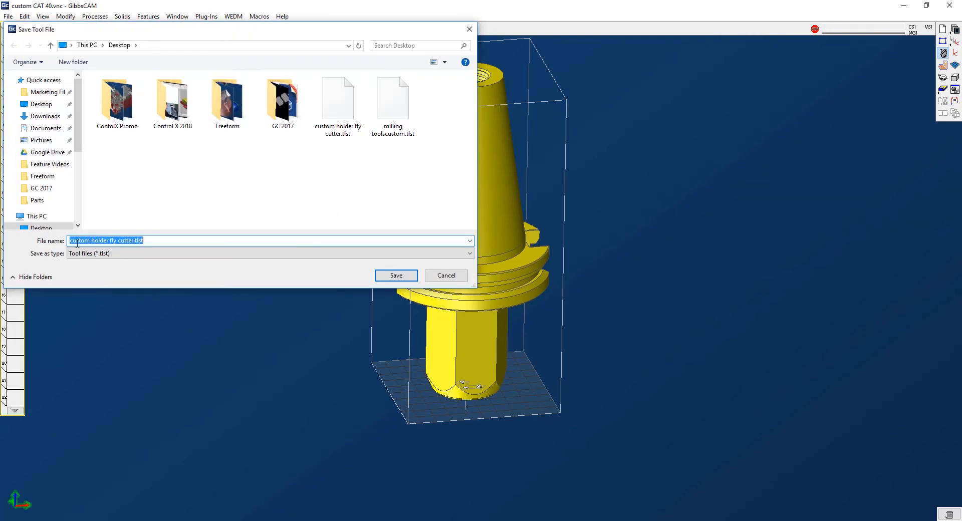
mouse_move(396, 274)
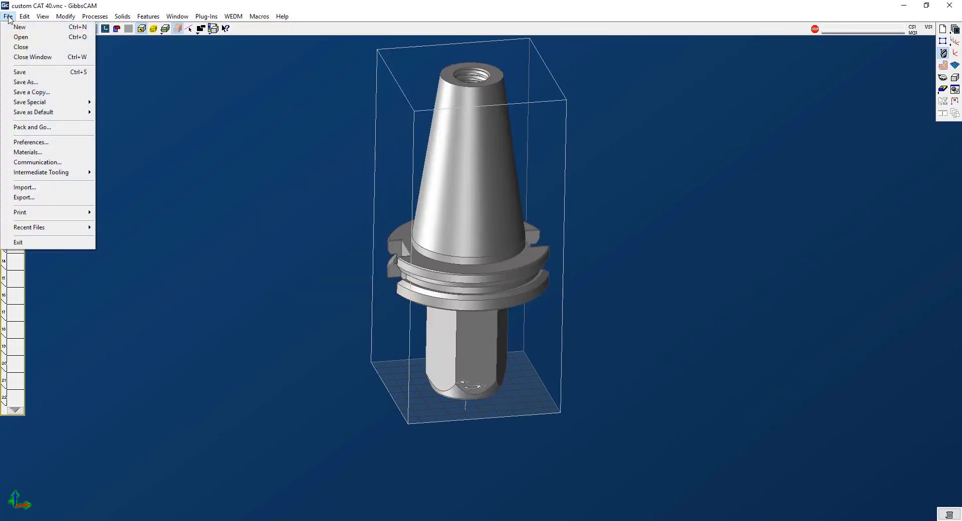
Step: Load Demonstration Part.vnc in place of the holder part
click(21, 47)
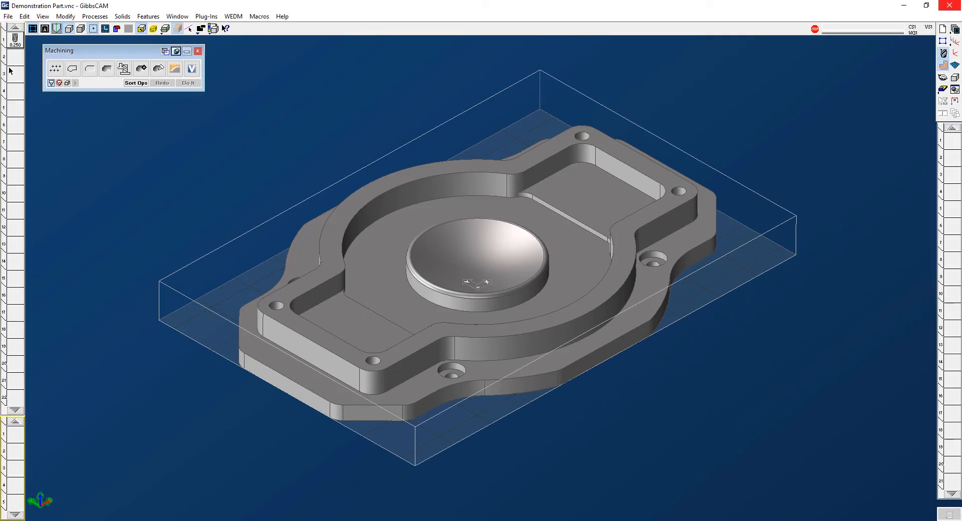
mouse_move(15, 61)
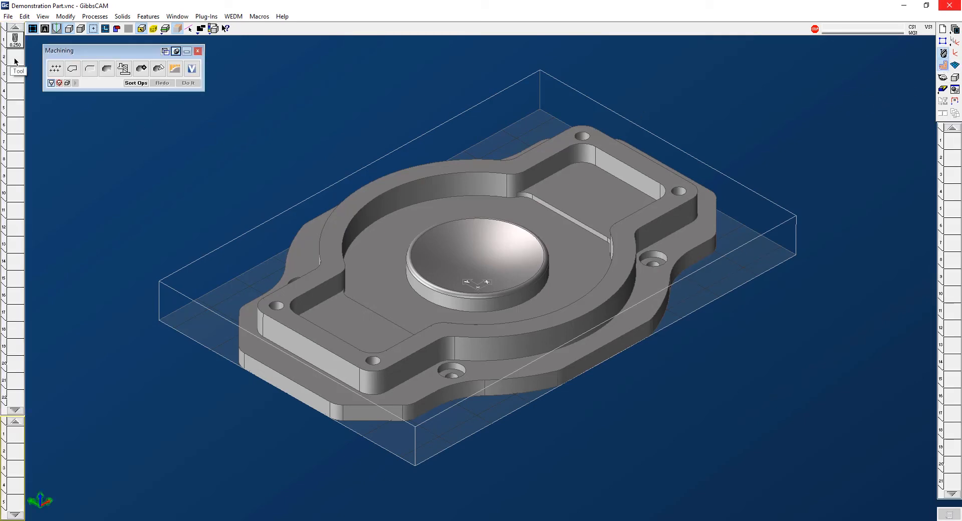
Step: Load custom holder fly cutter.tlst into the part and generate the face-milling roughing operation
click(15, 61)
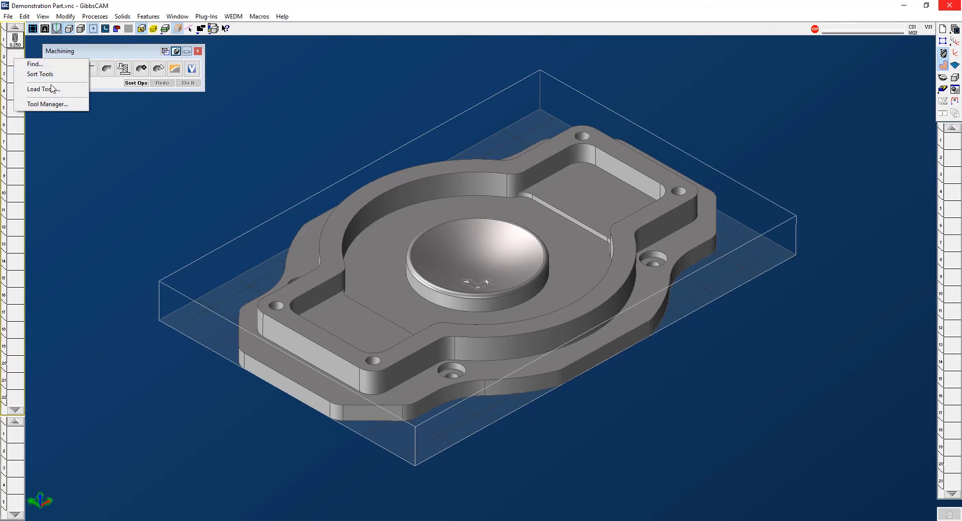
click(43, 89)
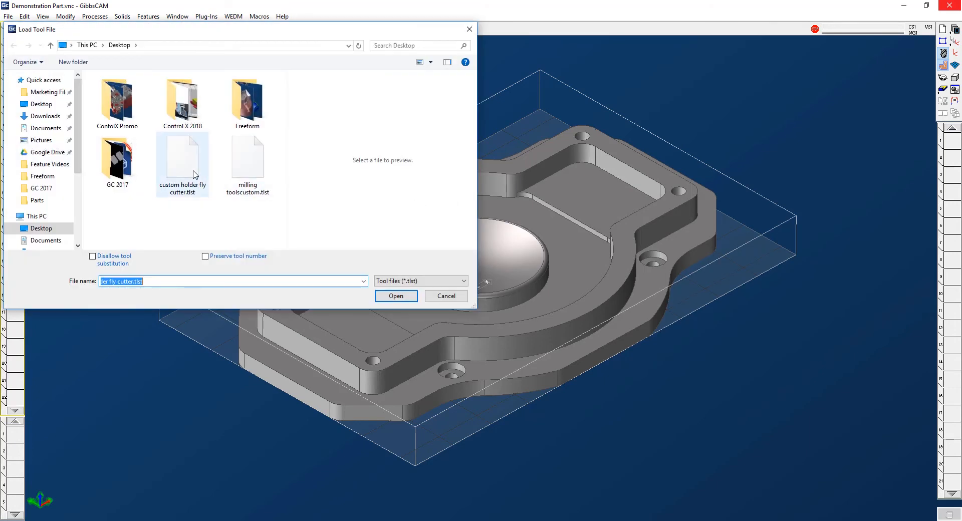
click(394, 296)
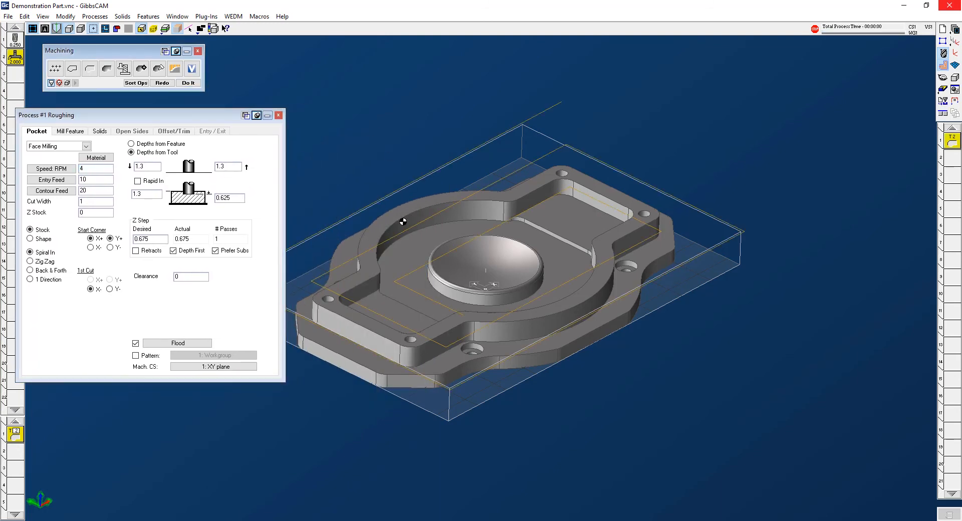
click(279, 115)
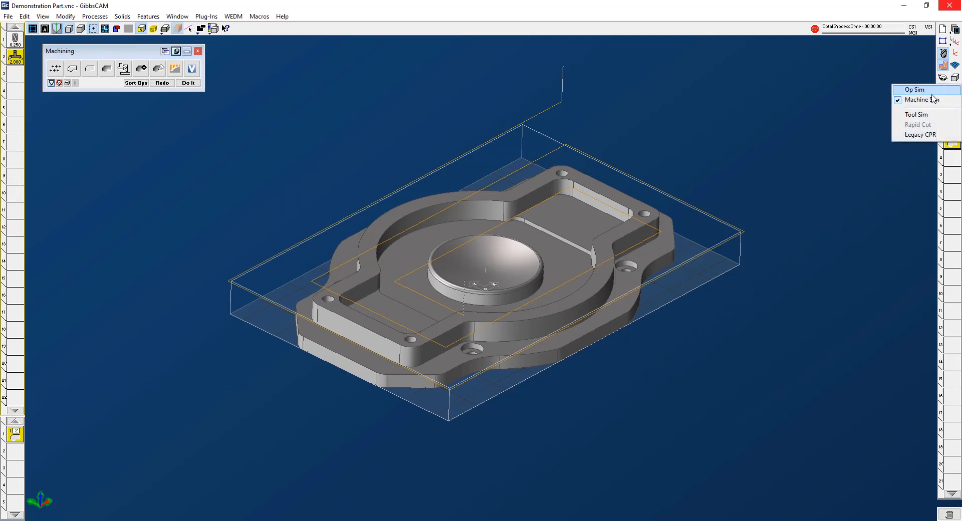
Step: Start Tool Sim and play the fly cutter with CAT 40 holder face-milling the stock
click(917, 114)
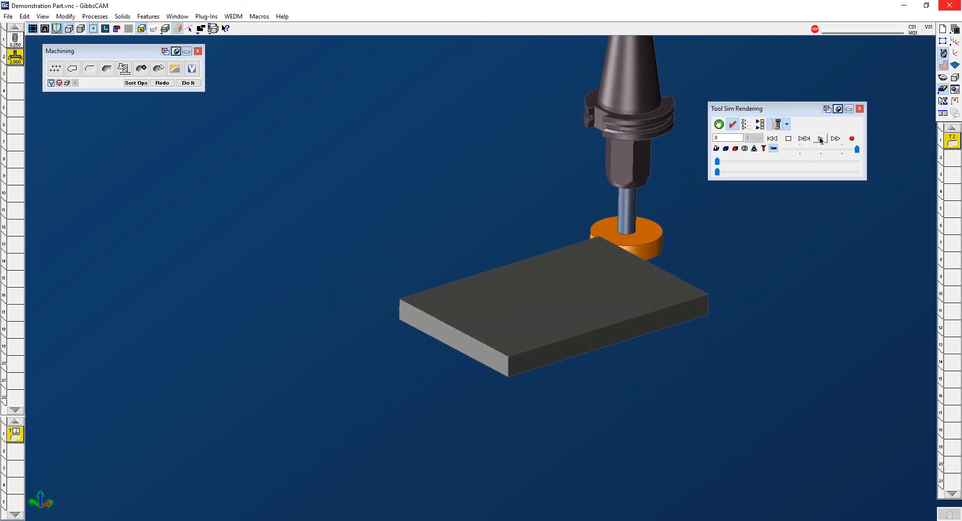
click(820, 138)
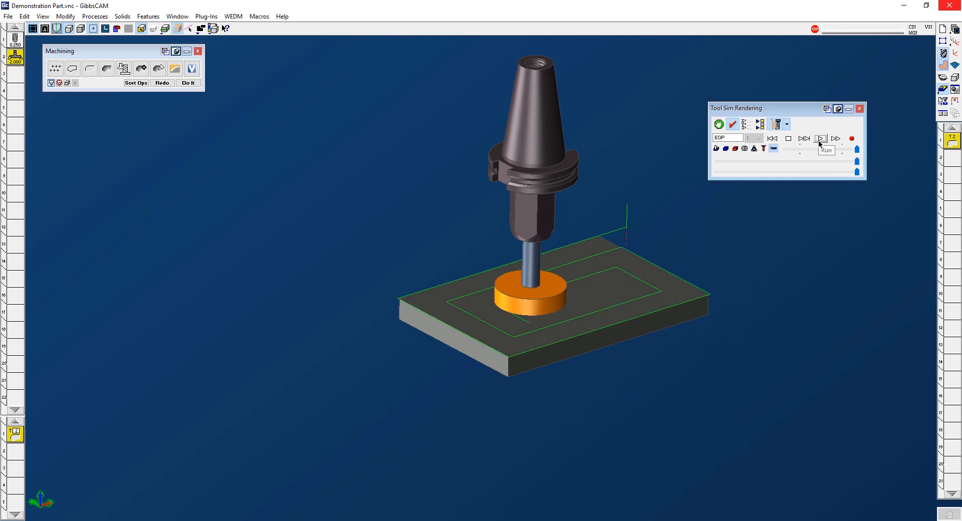
click(820, 138)
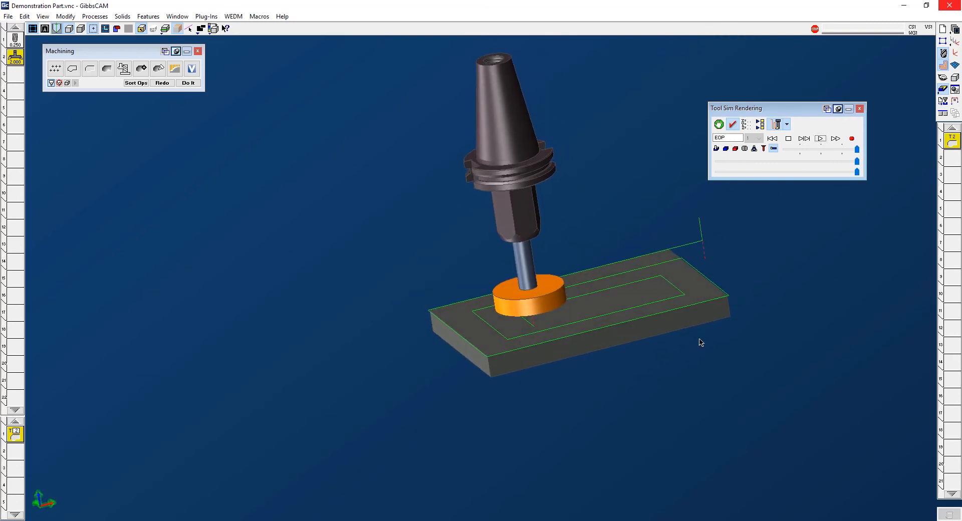